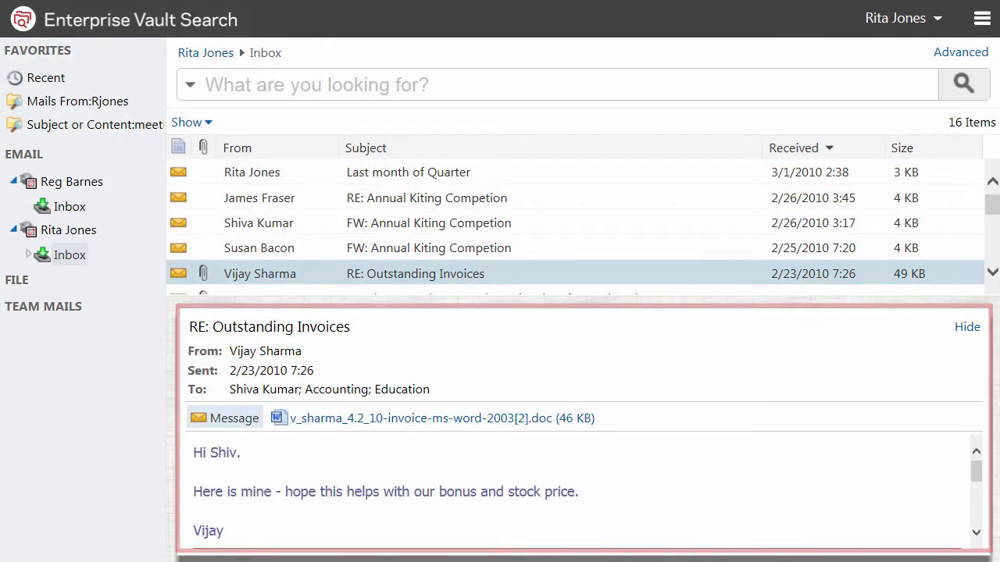
- Preview the invoice attachment, then download, open and close the archived message
click(440, 418)
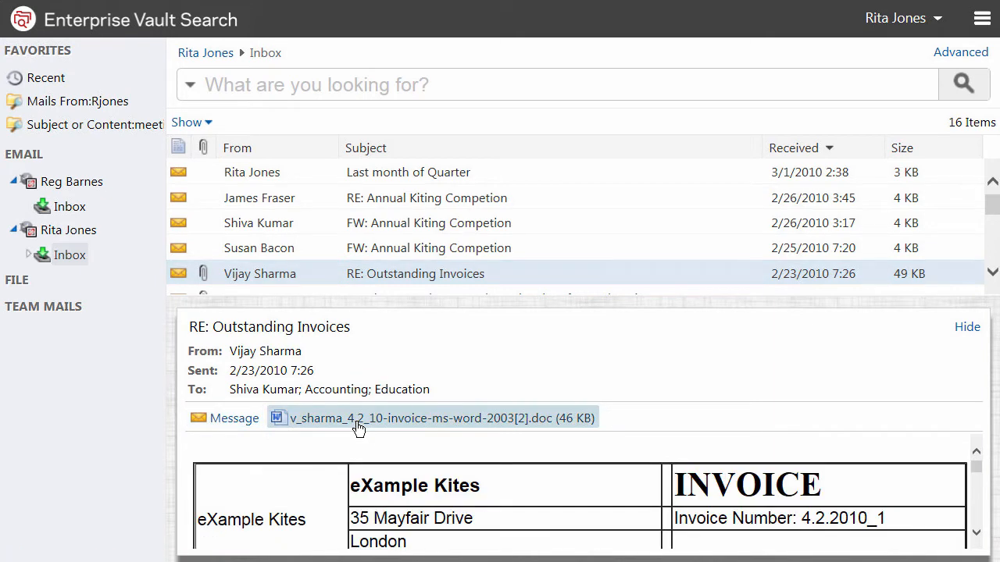
click(233, 418)
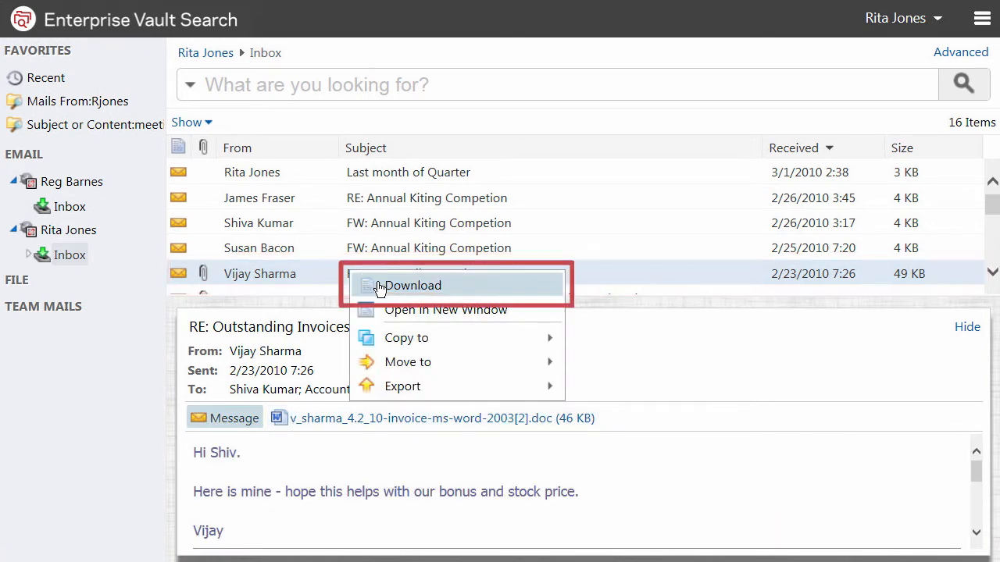
click(412, 285)
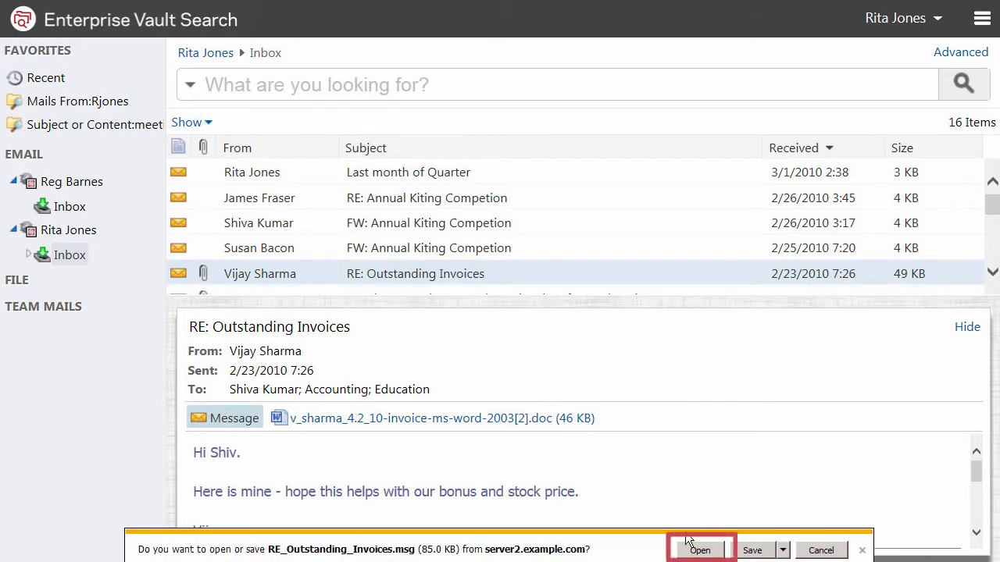
click(700, 550)
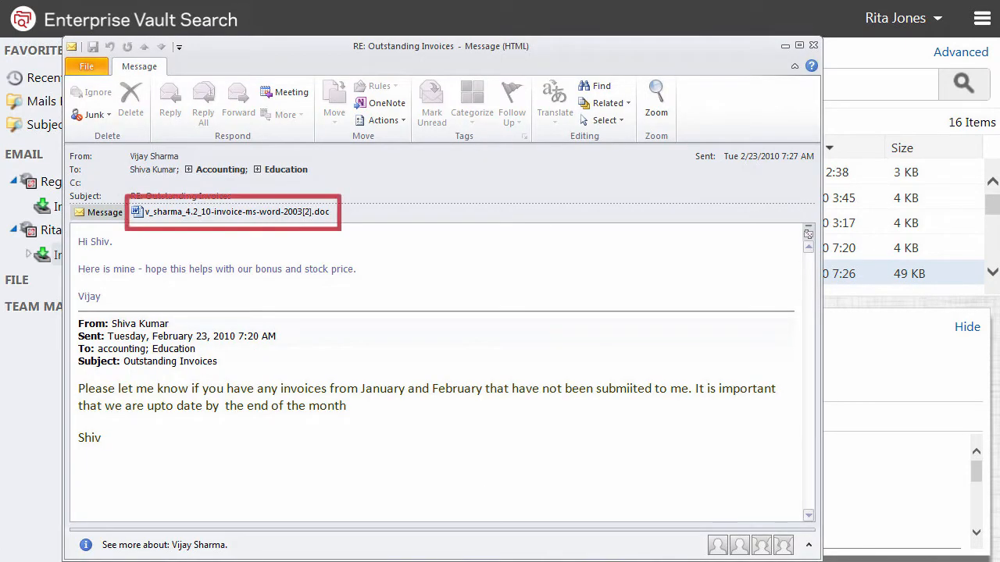
click(231, 212)
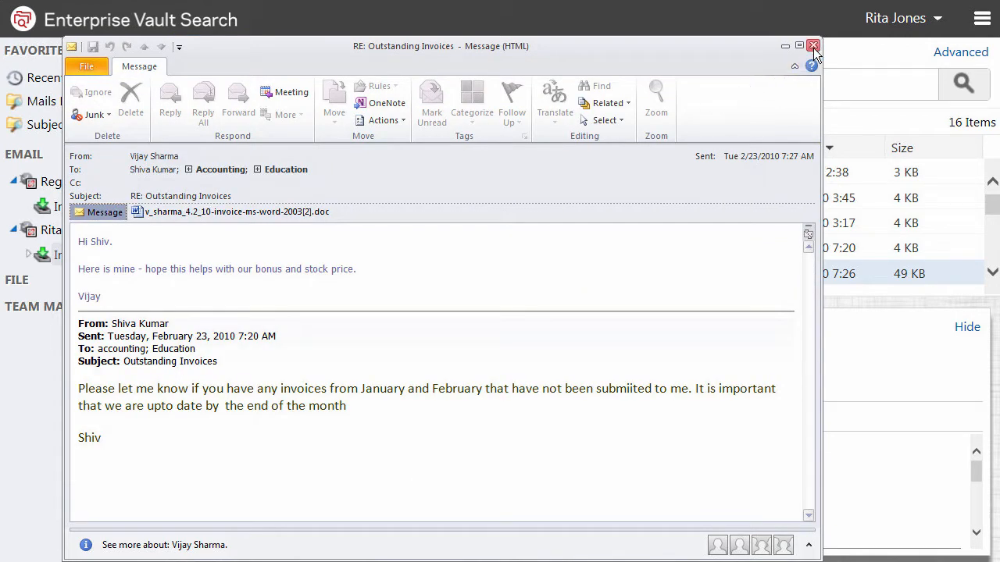
click(812, 45)
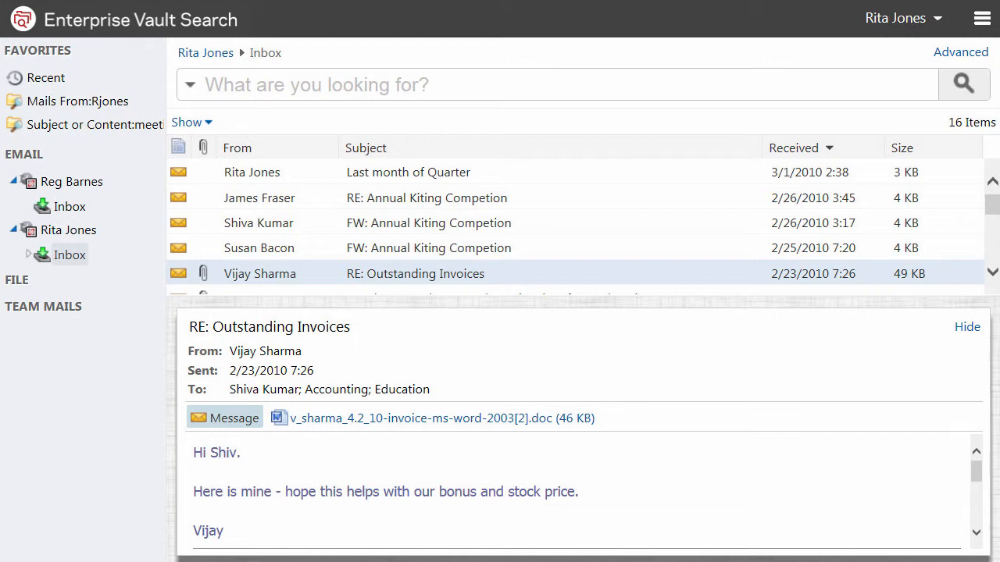
- Run a quick archive search for 'Susan', then clear it
click(547, 84)
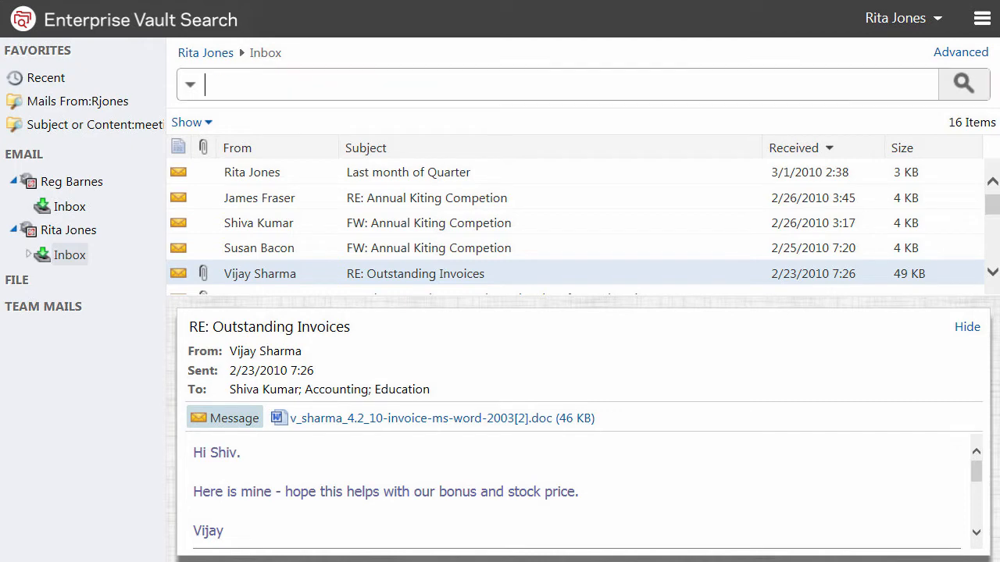
text(Susan)
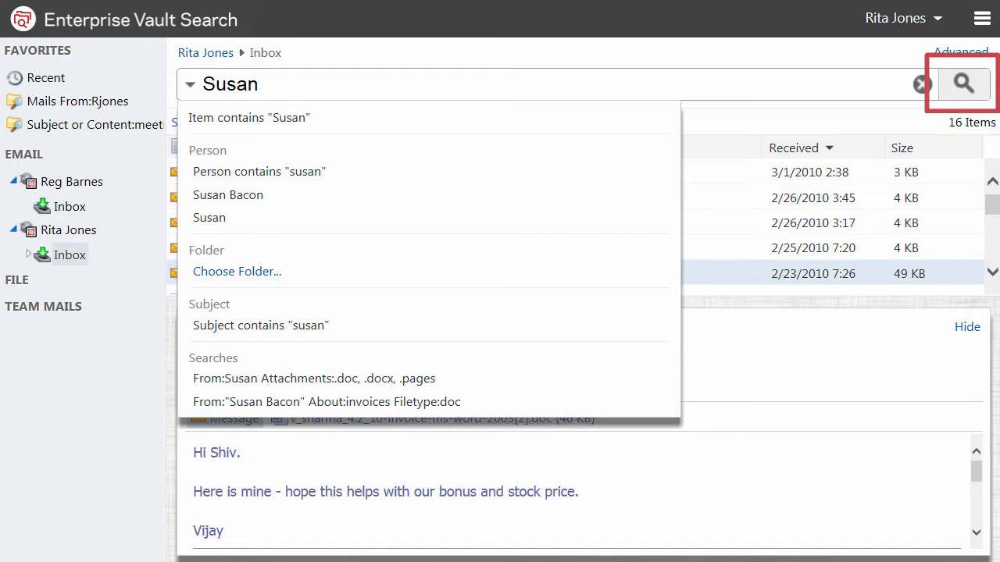
click(962, 83)
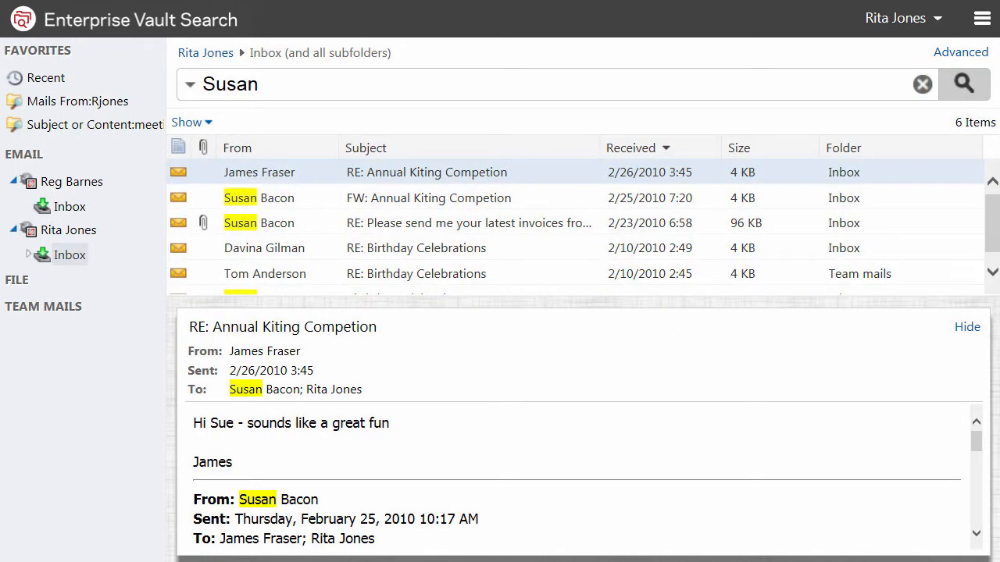
click(922, 84)
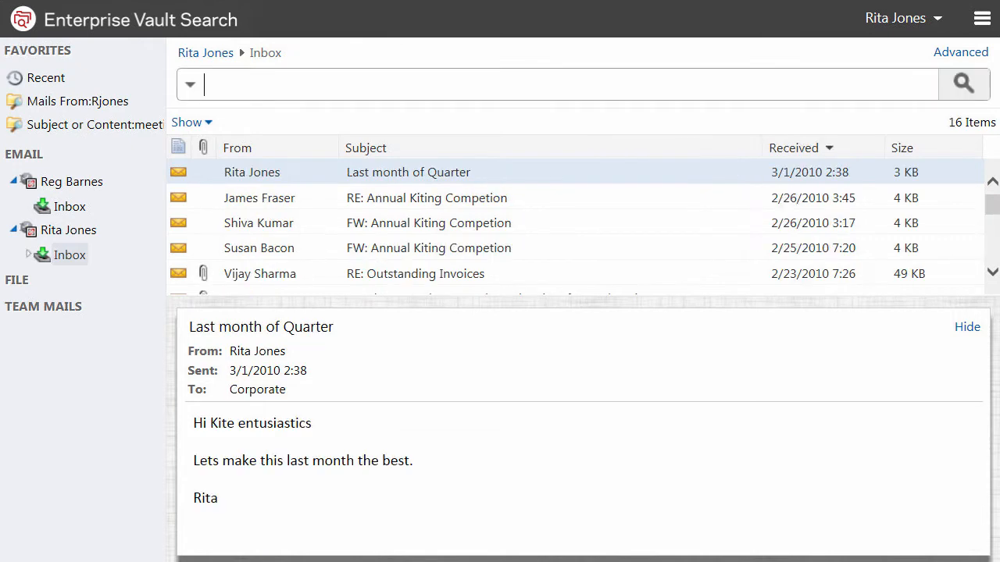
text(Fr)
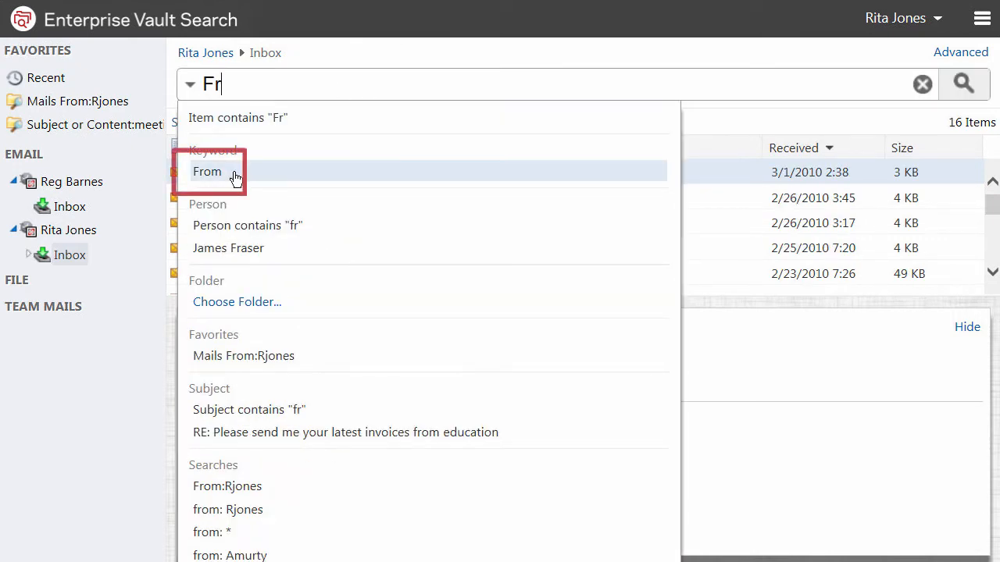
click(208, 171)
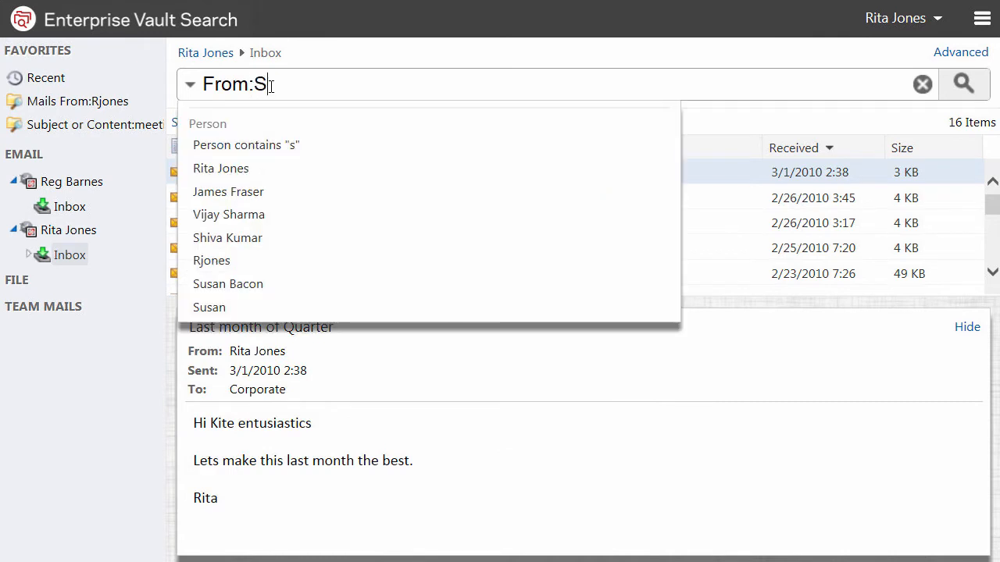
text(u)
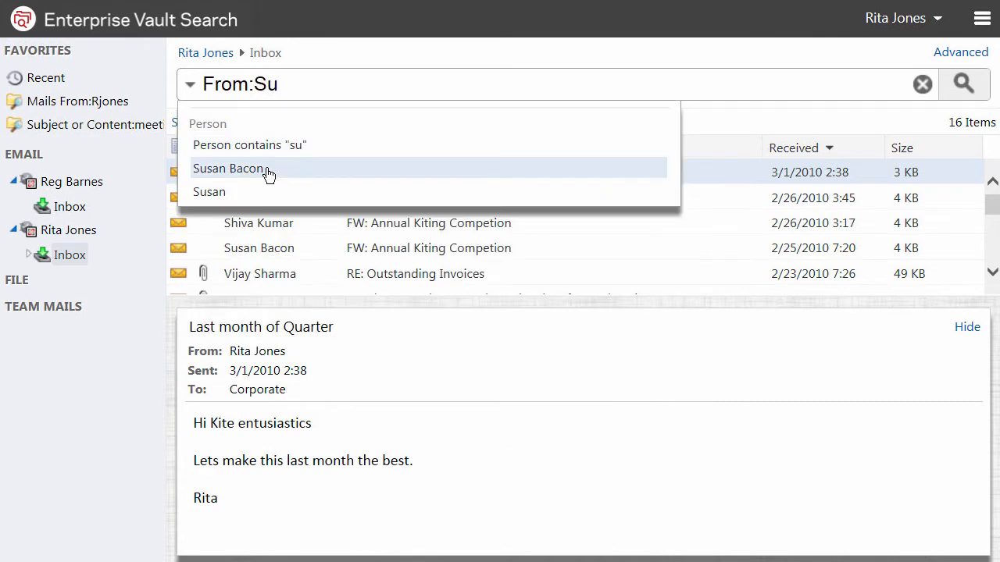
click(232, 168)
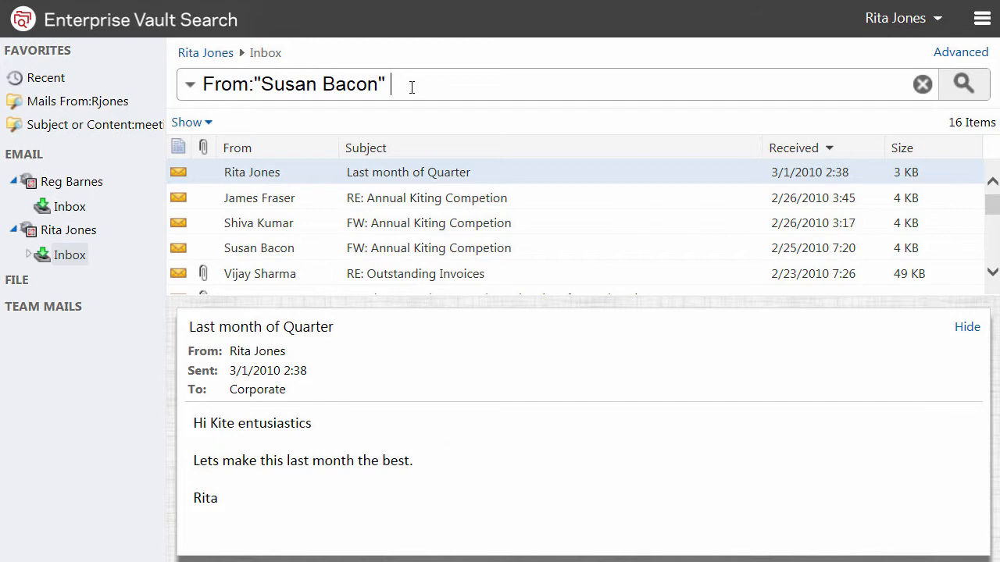
text(About:)
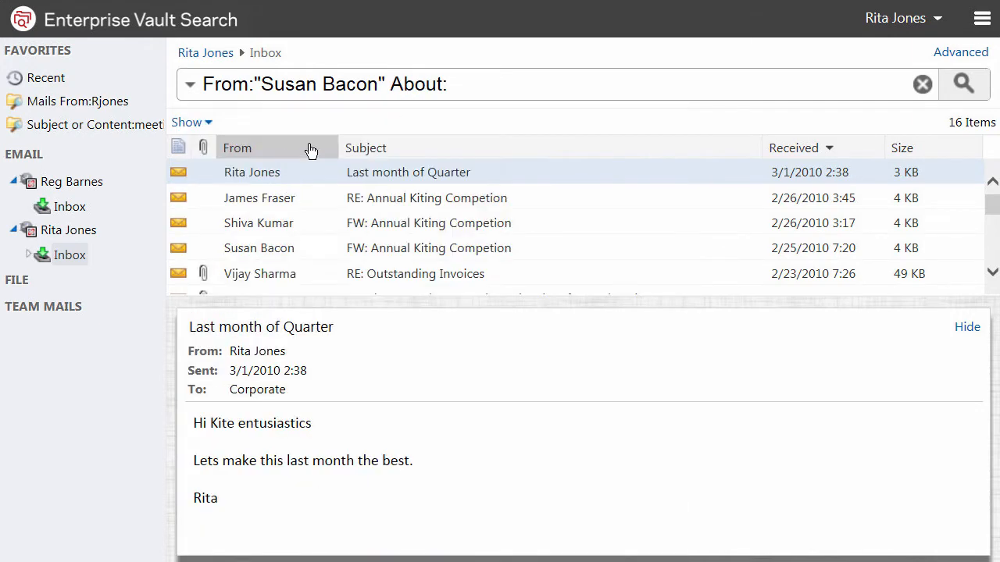
text(invoices fi)
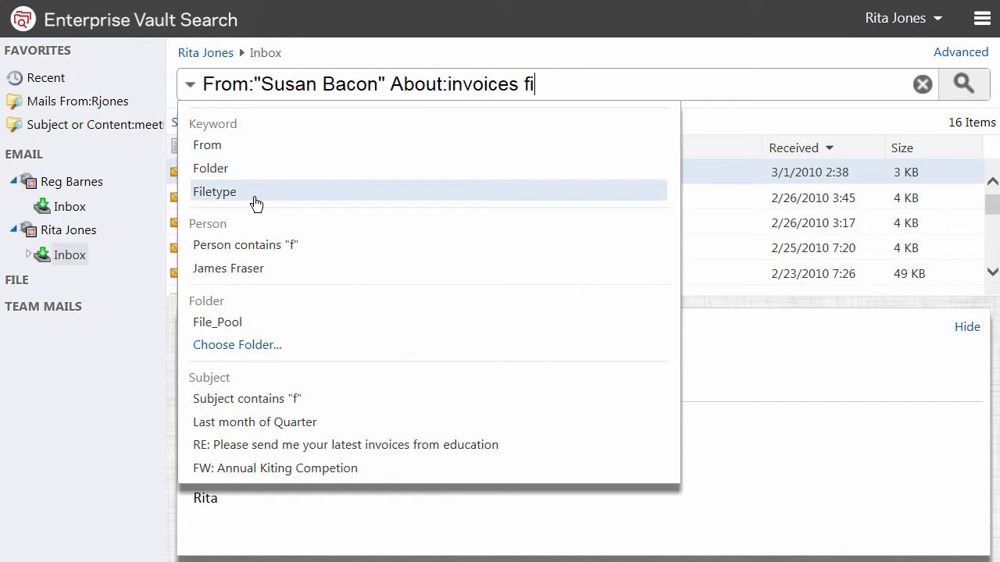
click(214, 192)
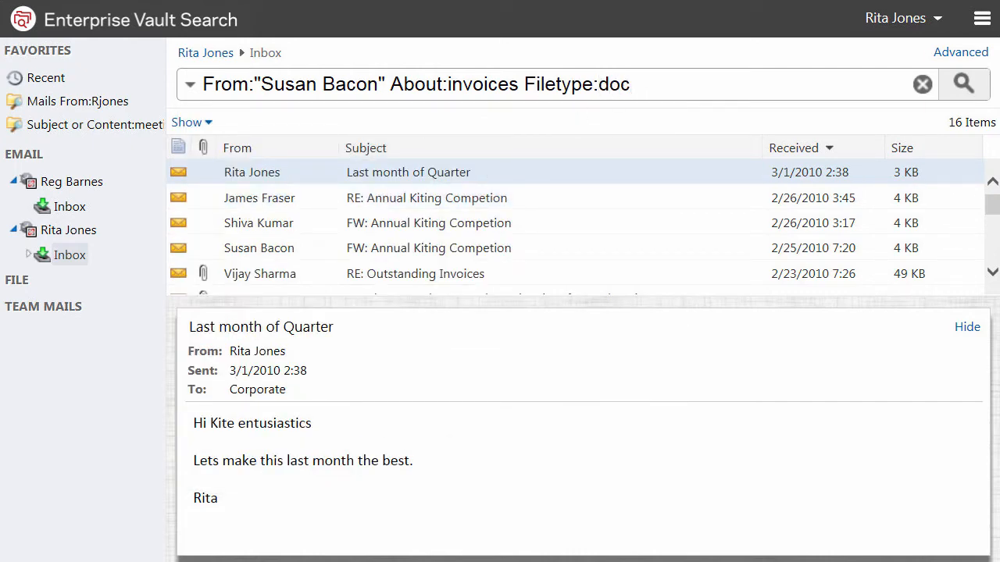
click(962, 83)
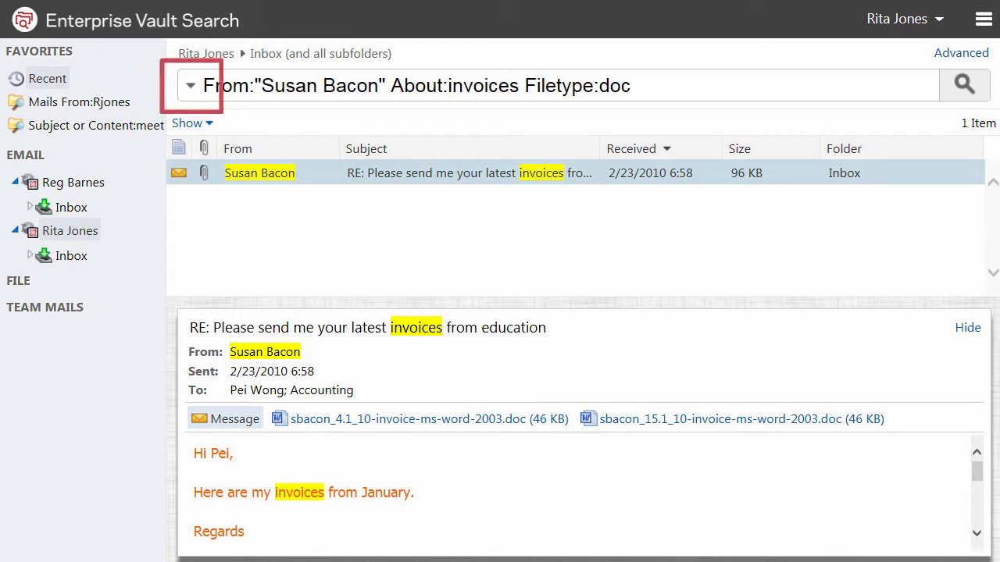
click(190, 86)
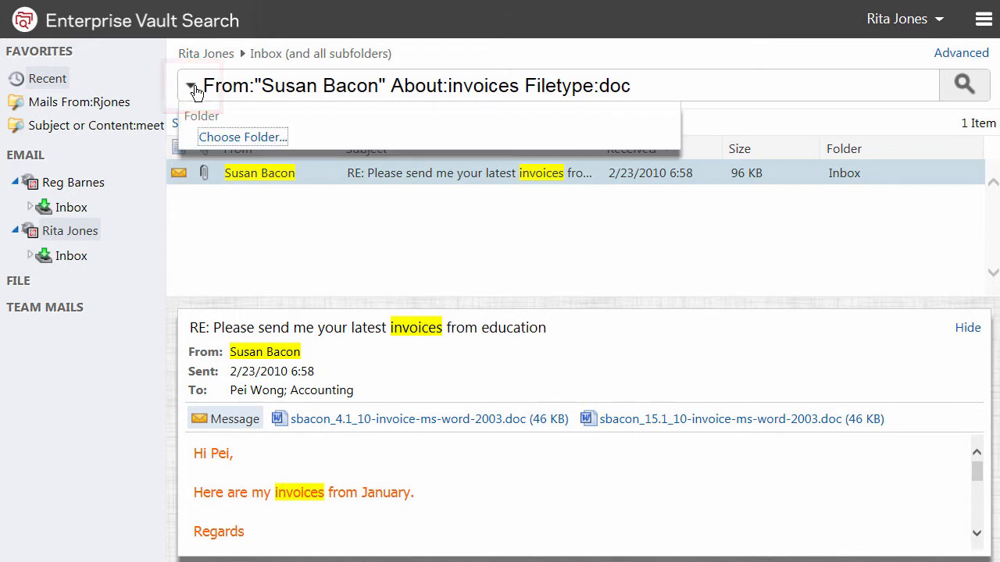
click(242, 137)
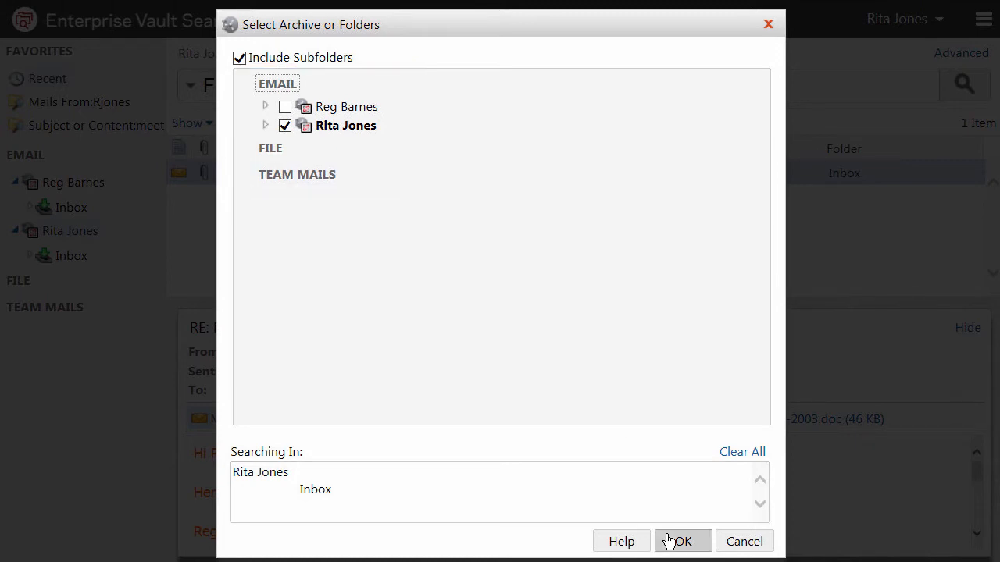
click(682, 541)
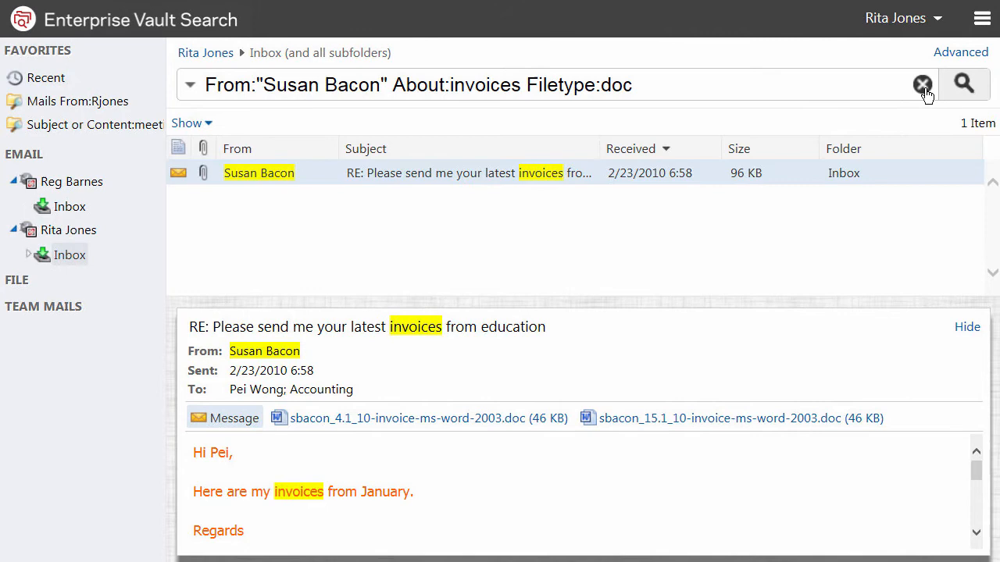
click(923, 84)
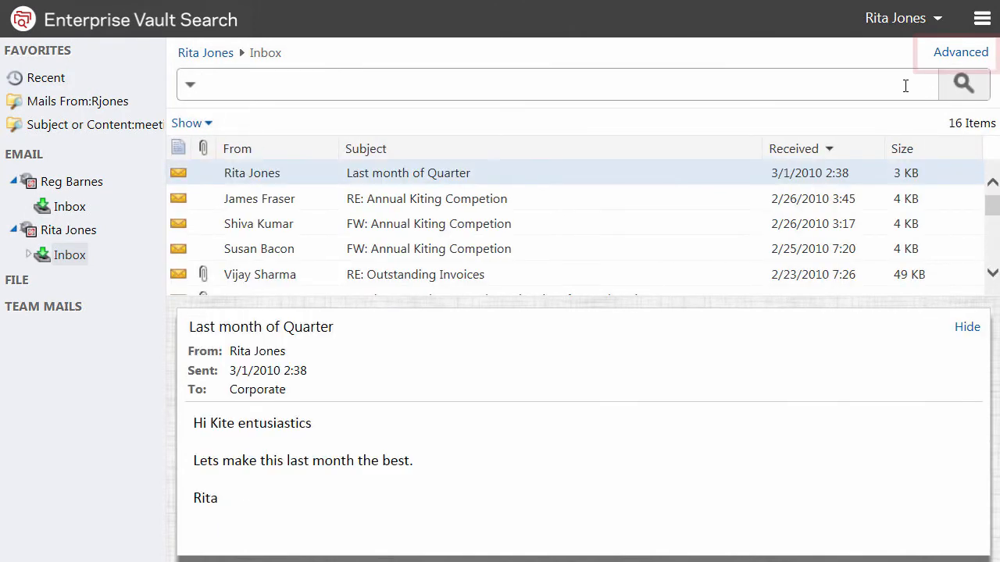
- Run an advanced search with From set to Susan and a second Attachments criterion
click(964, 52)
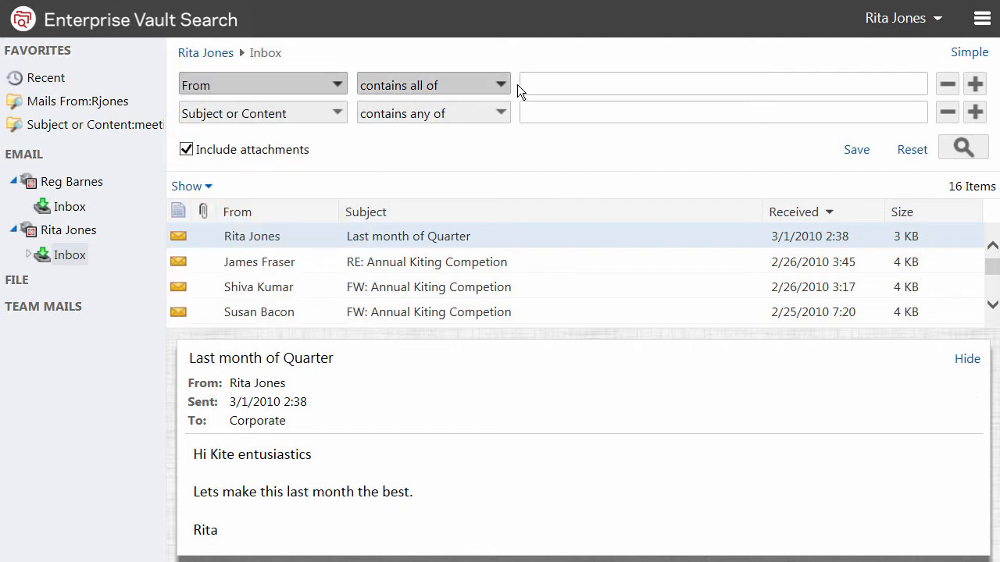
text(Susan)
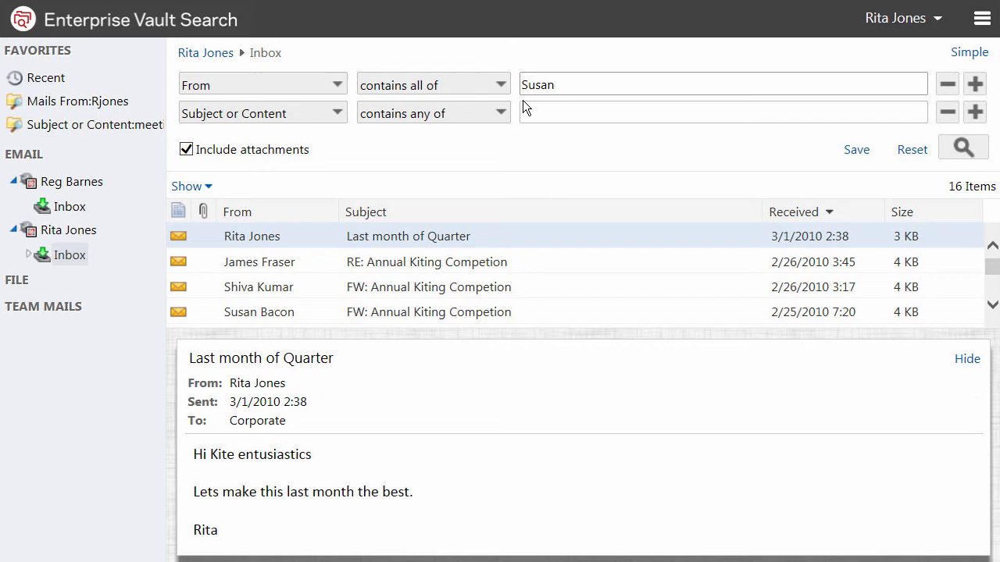
click(261, 113)
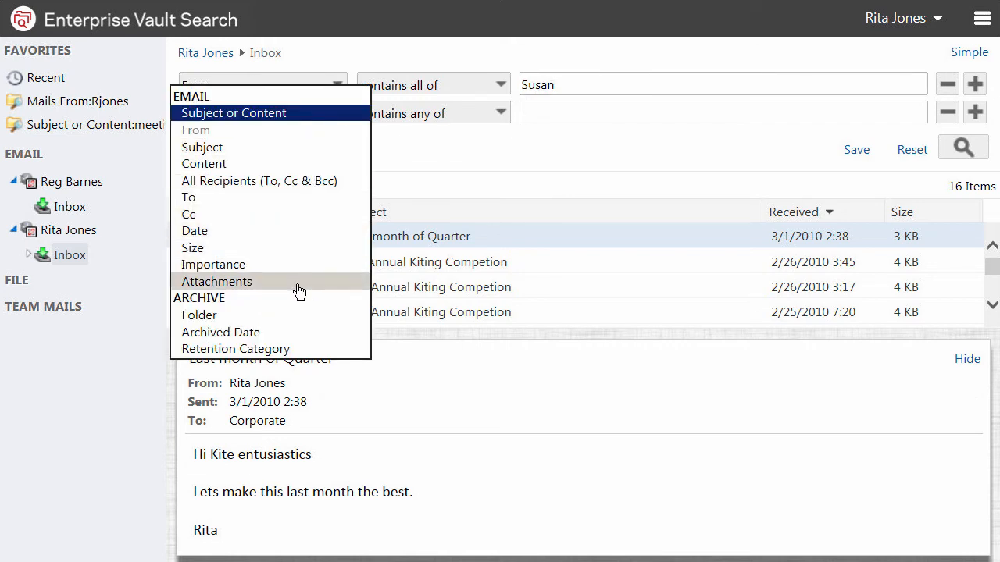
click(216, 281)
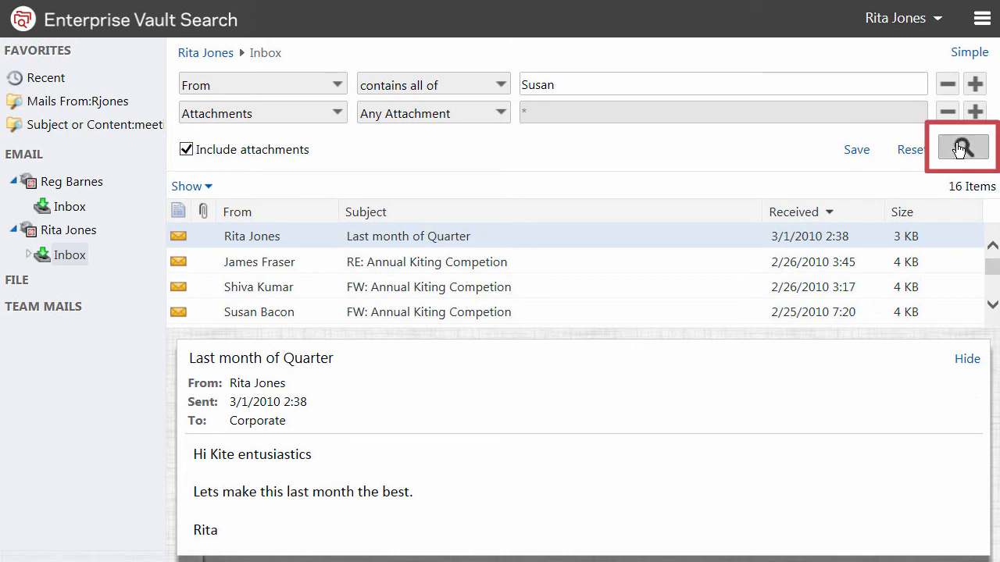
click(962, 147)
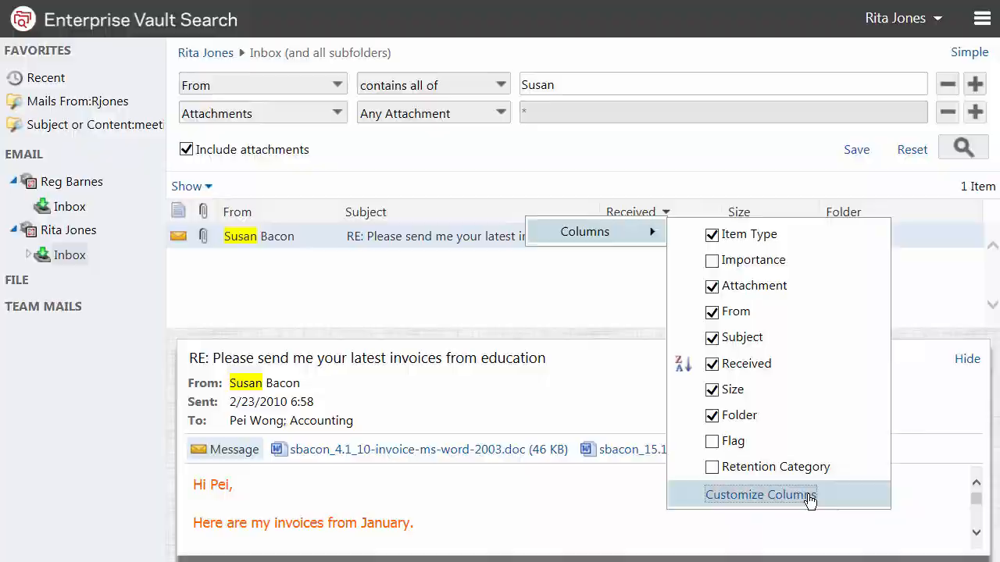
click(759, 495)
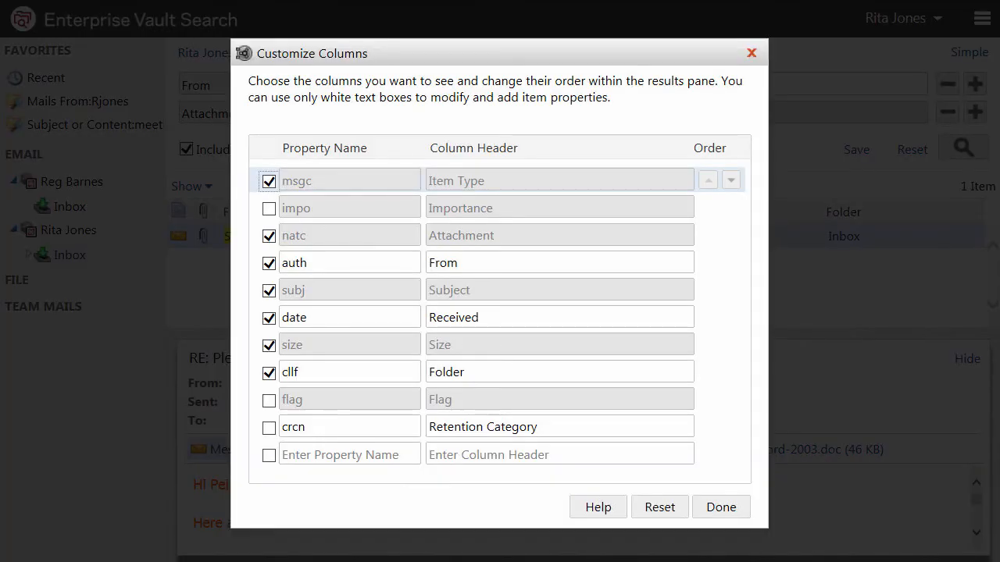
click(720, 507)
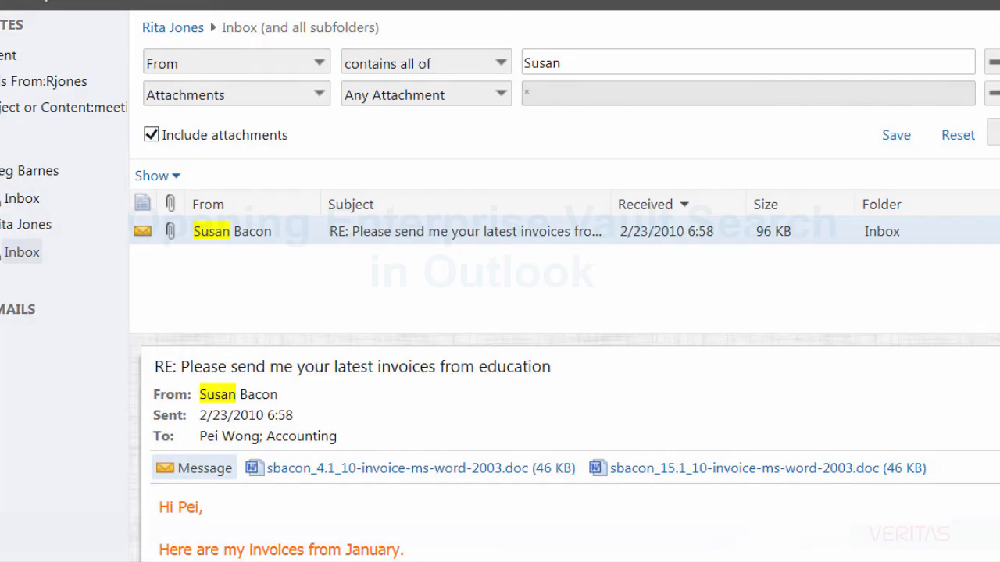